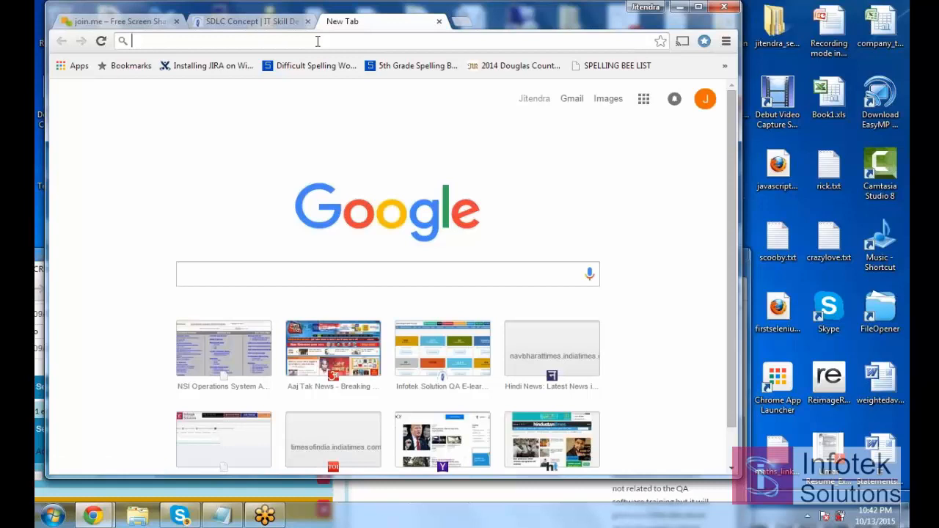
pyautogui.write('www.google.com')
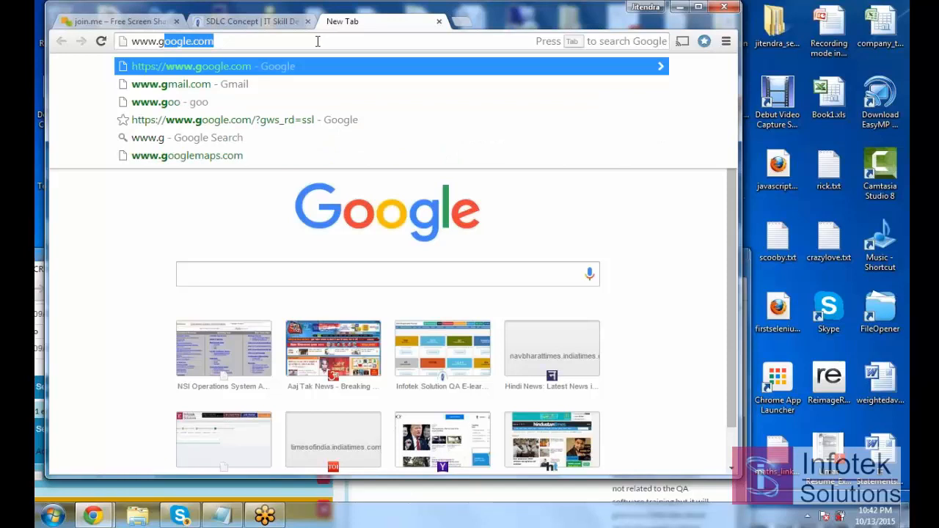
# Step: Open Gmail and pick the first saved account on the account chooser
pyautogui.click(189, 83)
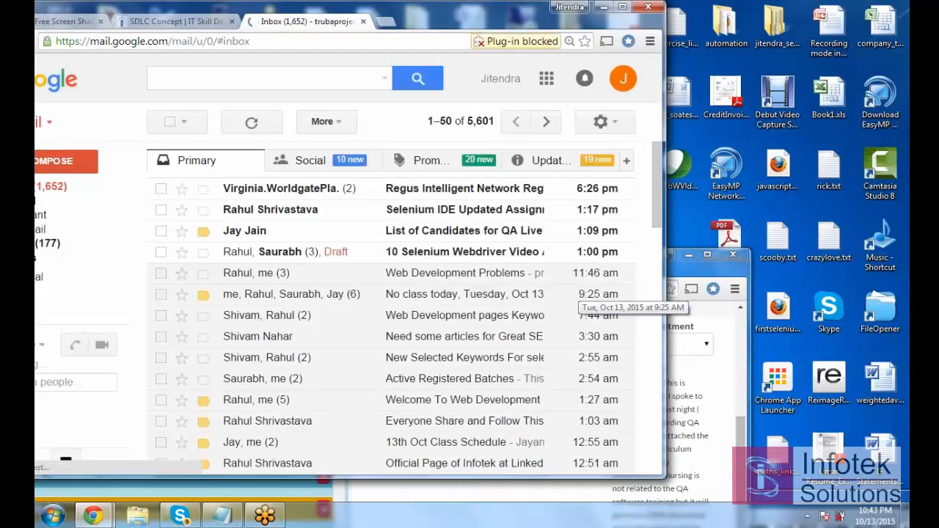
pyautogui.moveTo(469, 19)
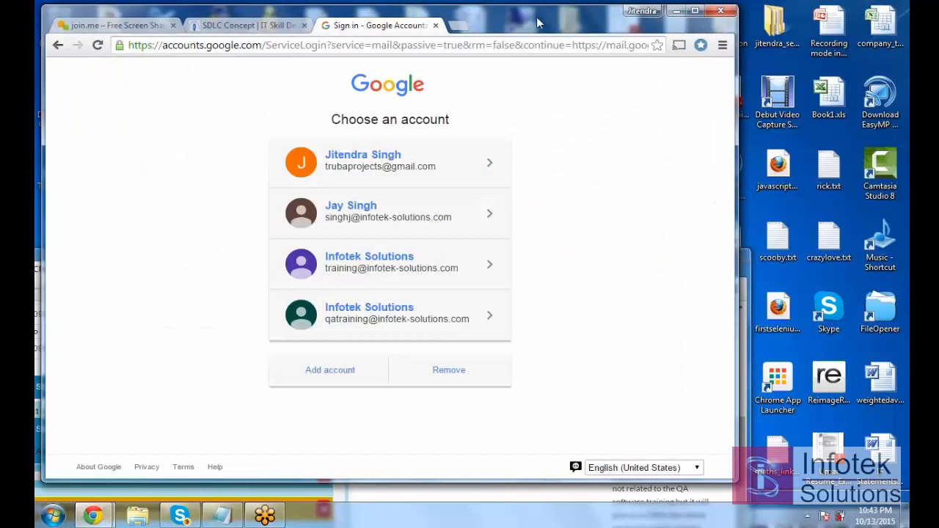
pyautogui.click(390, 160)
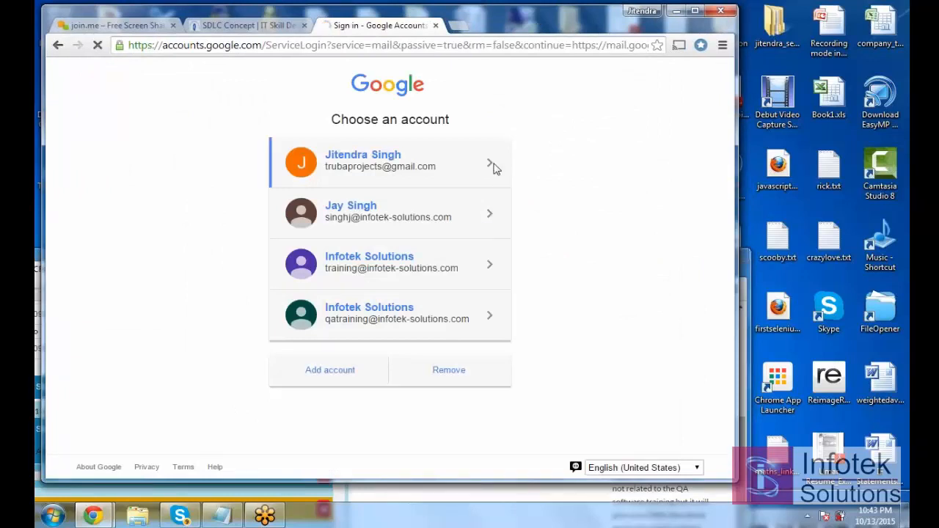
pyautogui.click(390, 160)
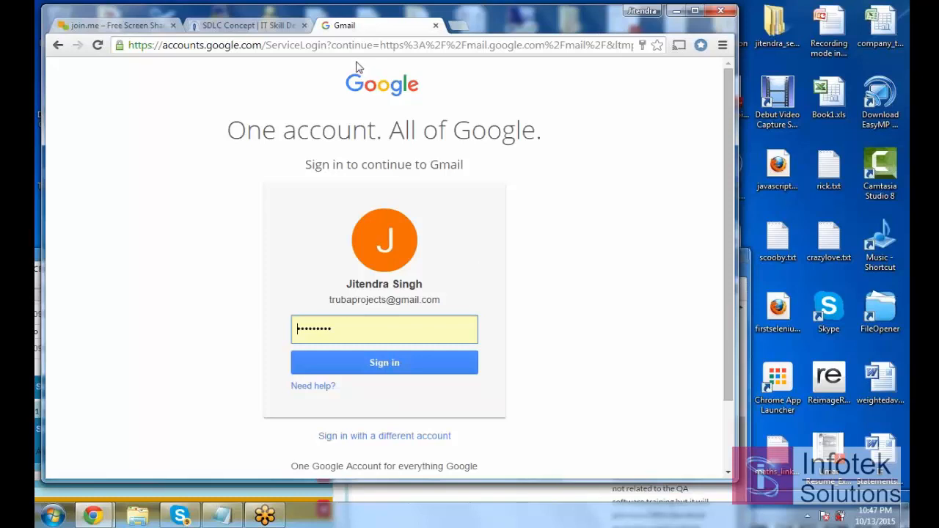
pyautogui.moveTo(267, 206)
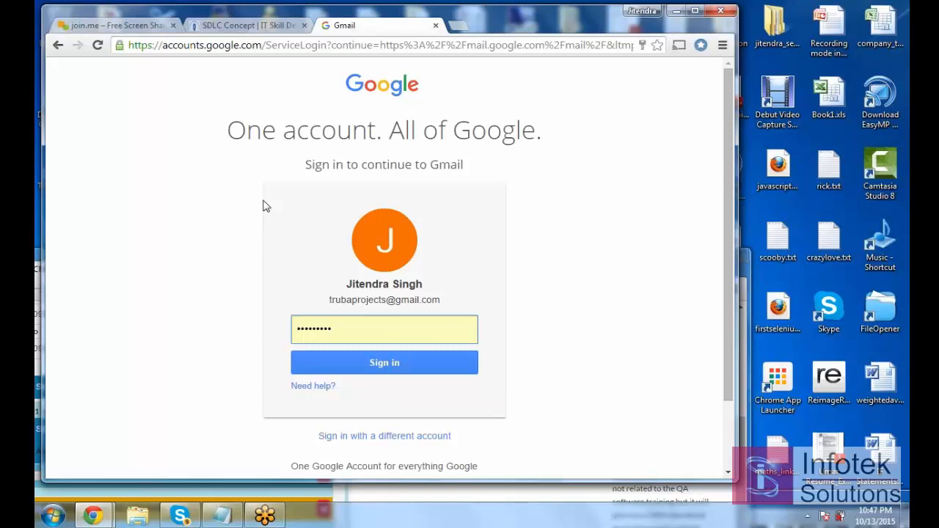
pyautogui.moveTo(369, 93)
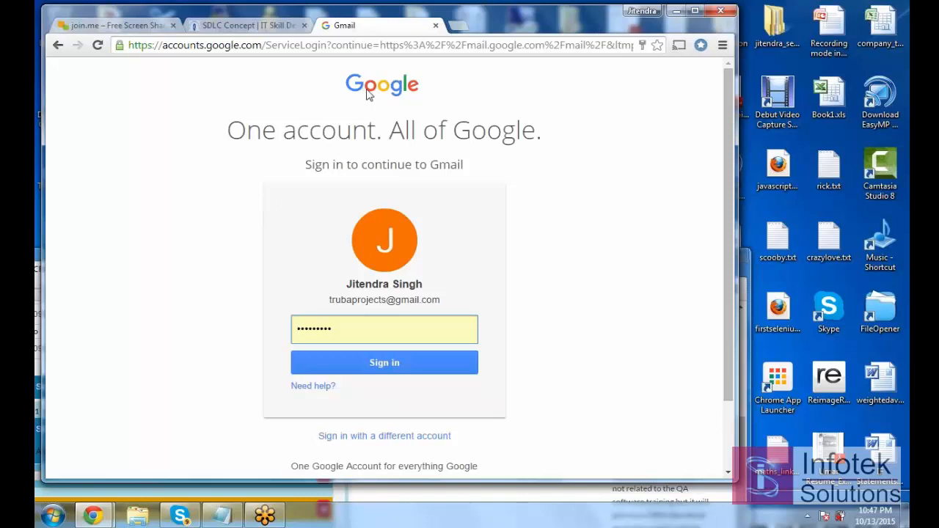
pyautogui.moveTo(101, 101)
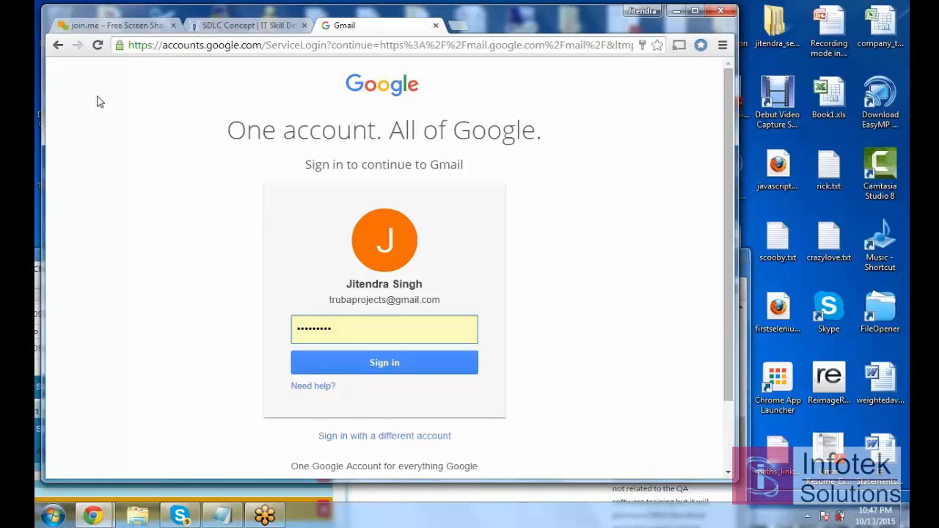
pyautogui.moveTo(345, 93)
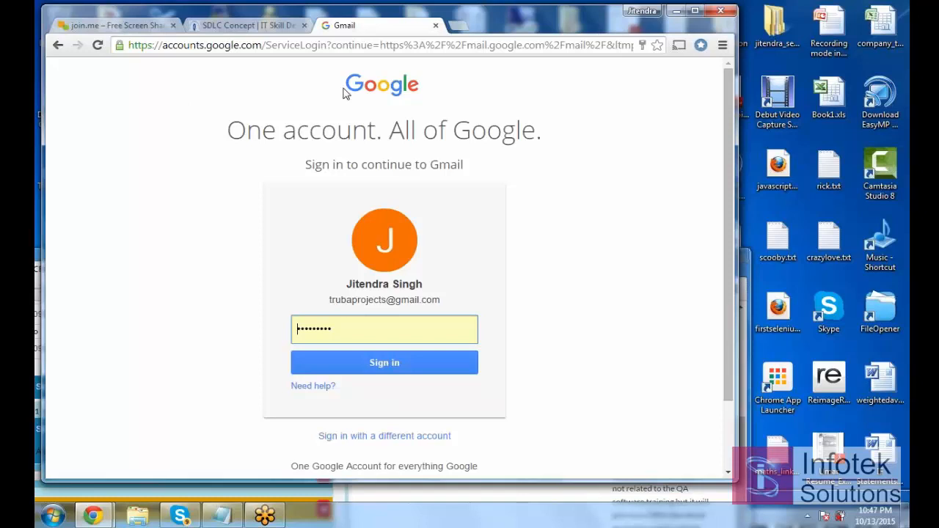
pyautogui.moveTo(375, 94)
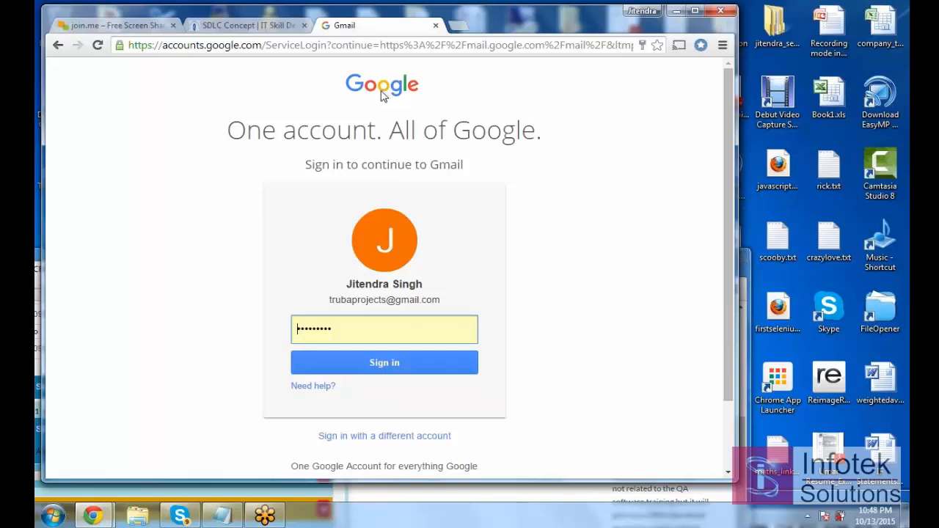
pyautogui.moveTo(391, 328)
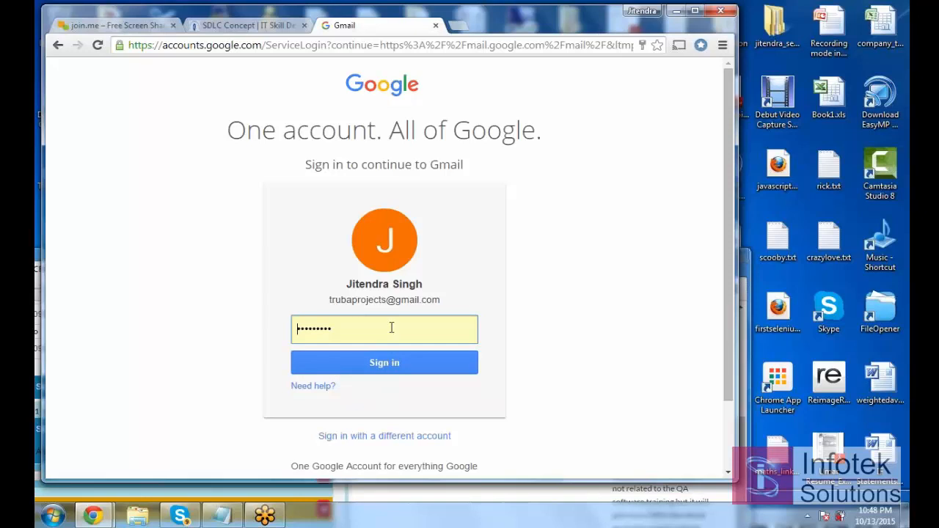
pyautogui.moveTo(378, 353)
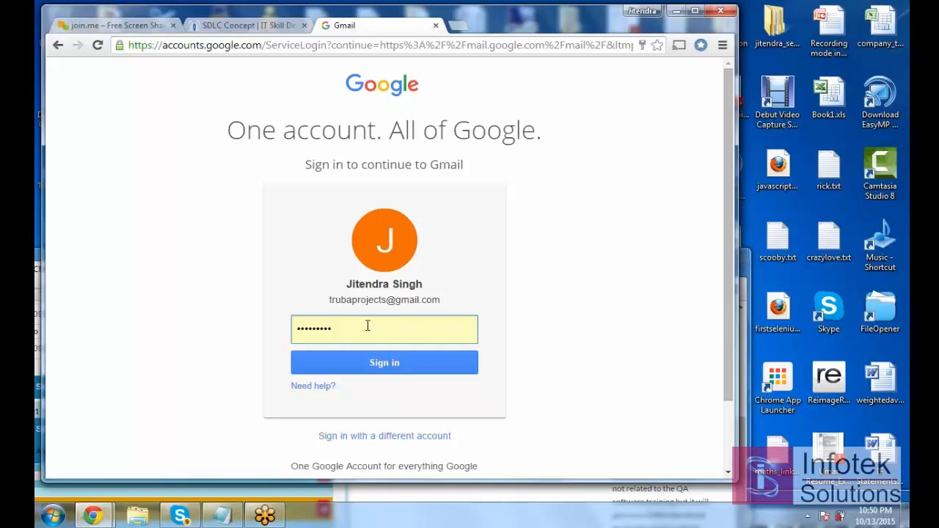
pyautogui.moveTo(309, 383)
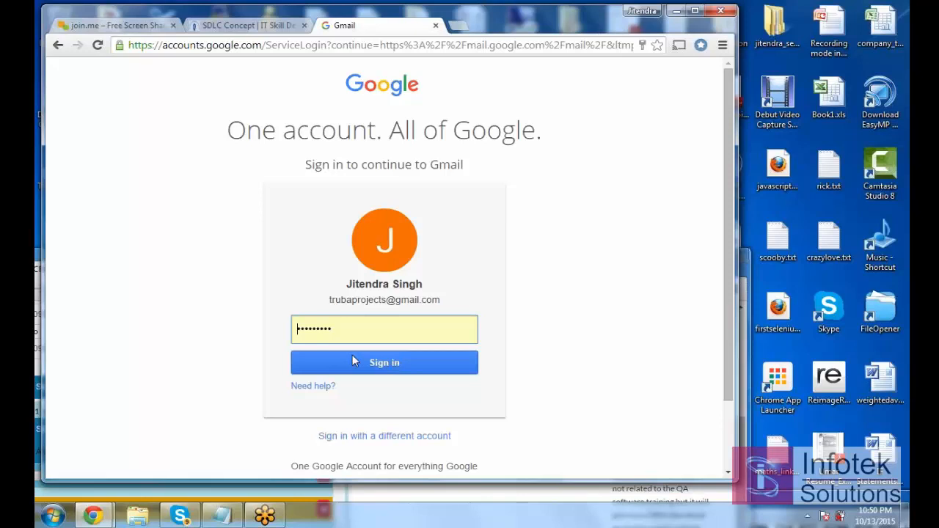
pyautogui.click(383, 362)
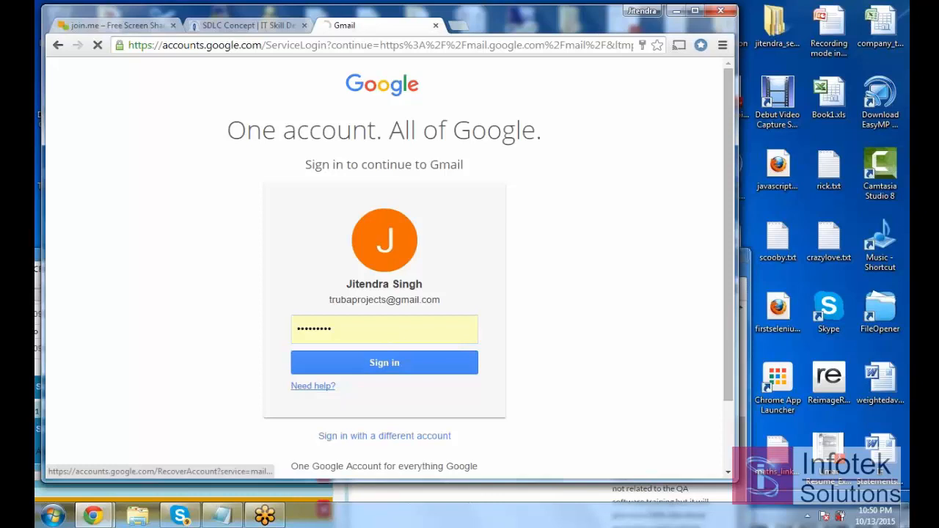
pyautogui.click(313, 386)
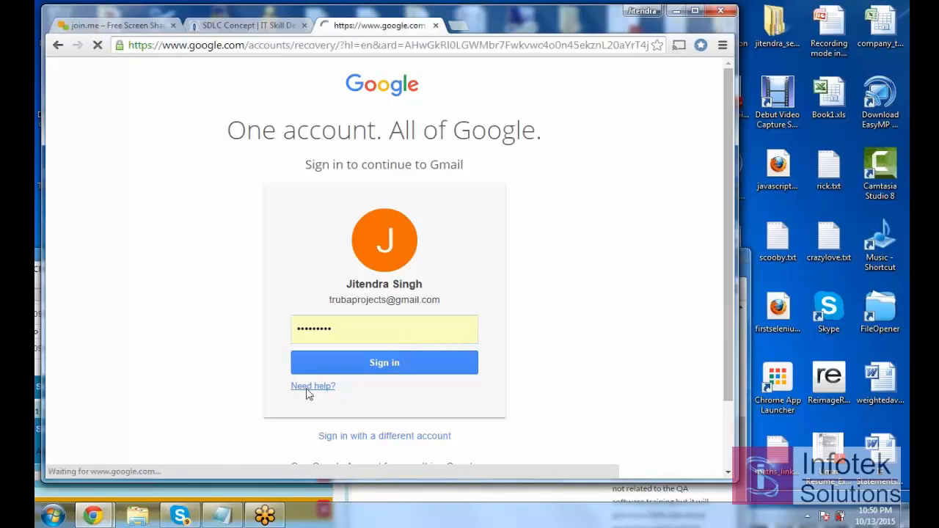
pyautogui.click(313, 386)
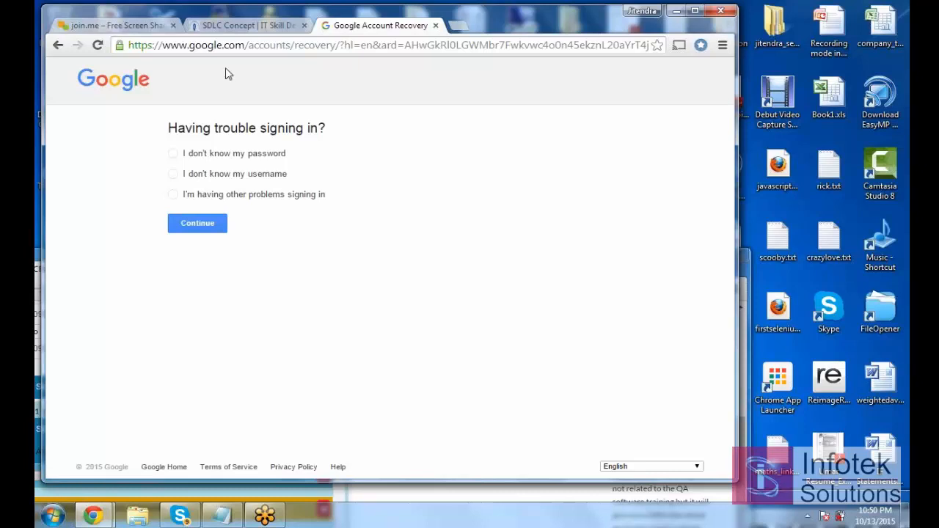
pyautogui.click(246, 25)
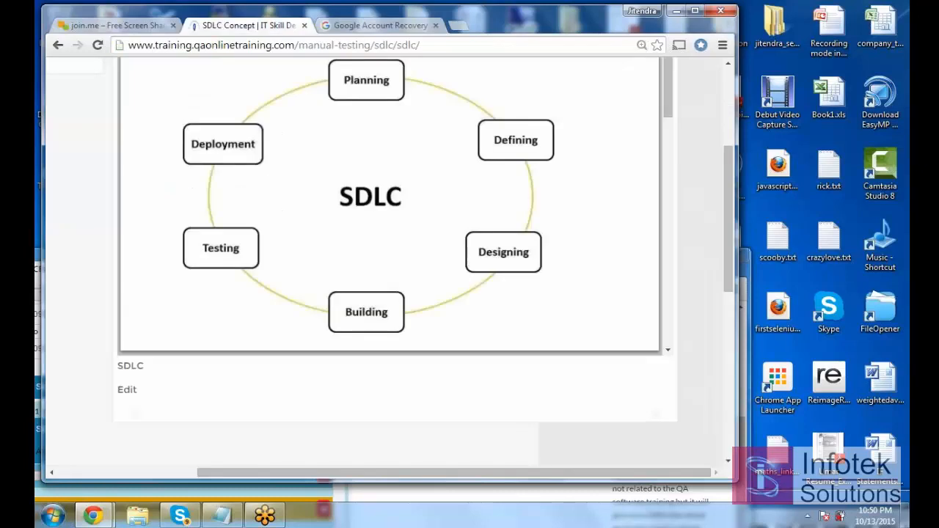
pyautogui.click(378, 25)
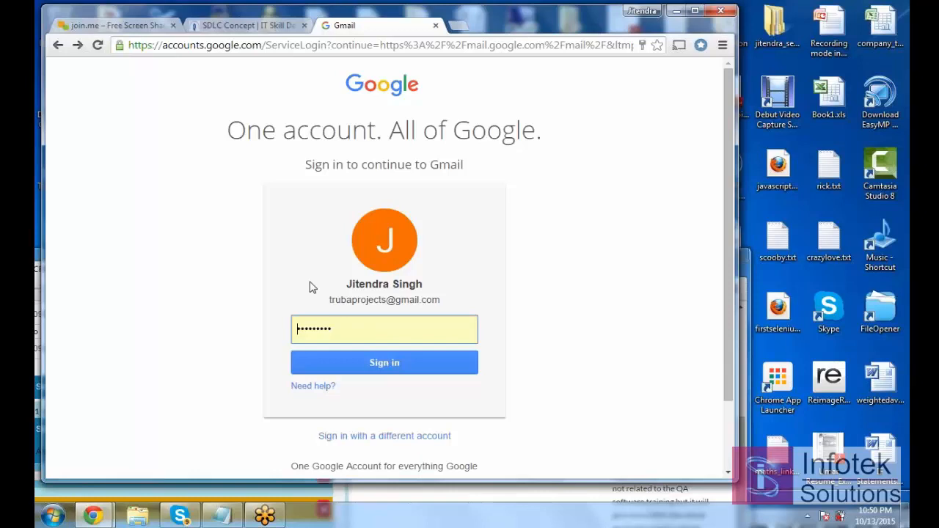
pyautogui.moveTo(268, 315)
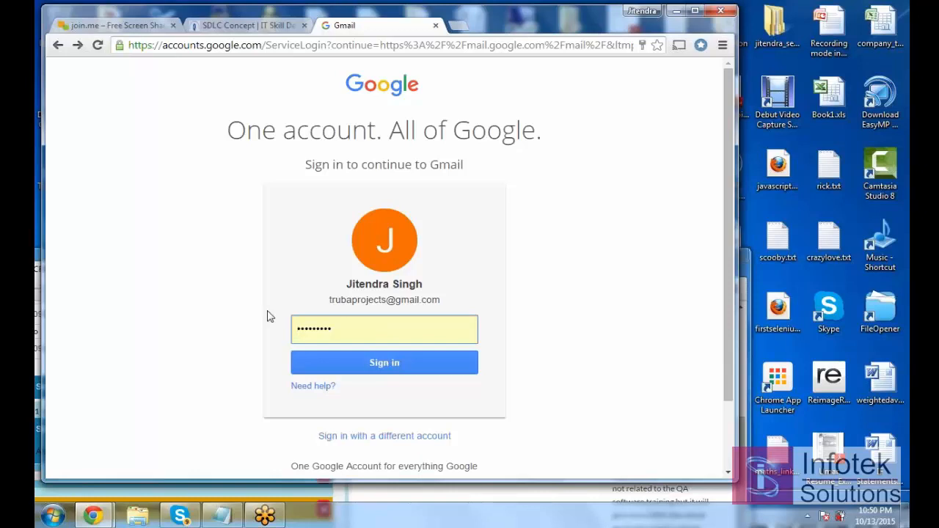
pyautogui.moveTo(312, 386)
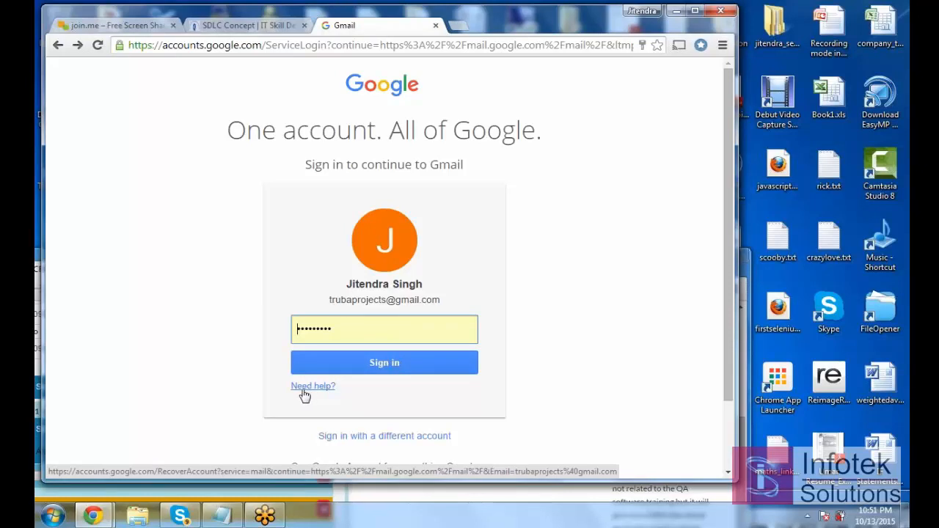
pyautogui.moveTo(279, 408)
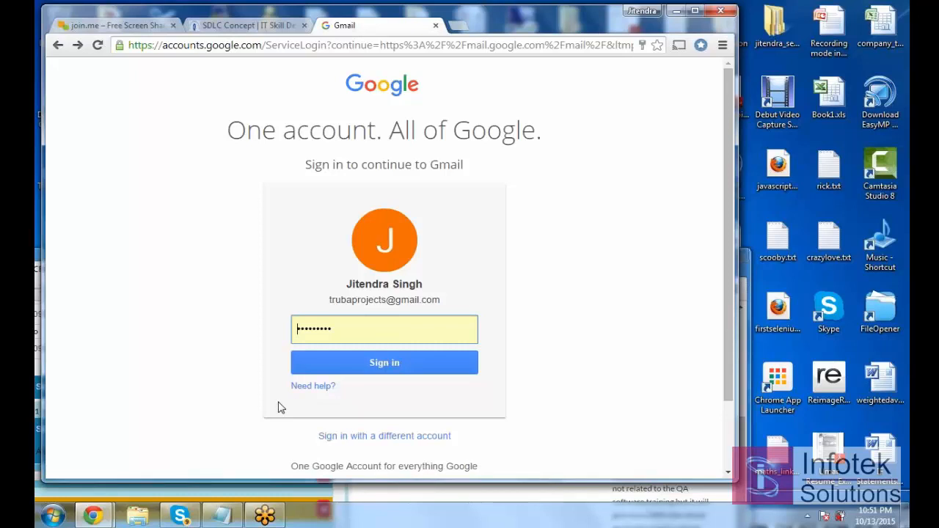
pyautogui.moveTo(312, 386)
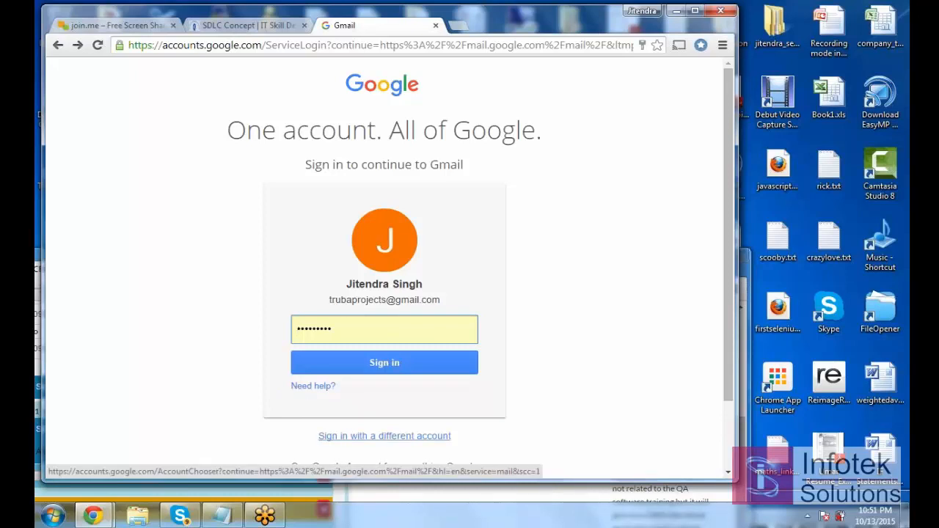
pyautogui.moveTo(415, 416)
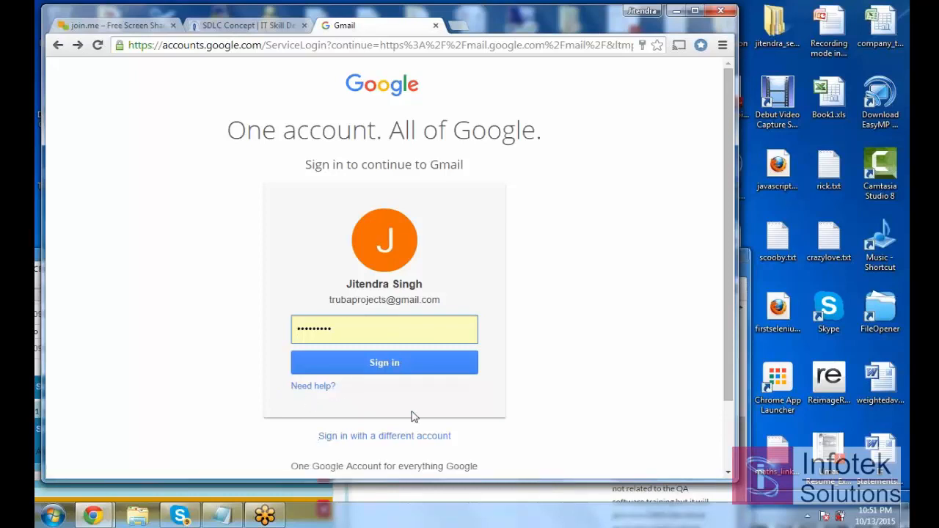
pyautogui.moveTo(216, 317)
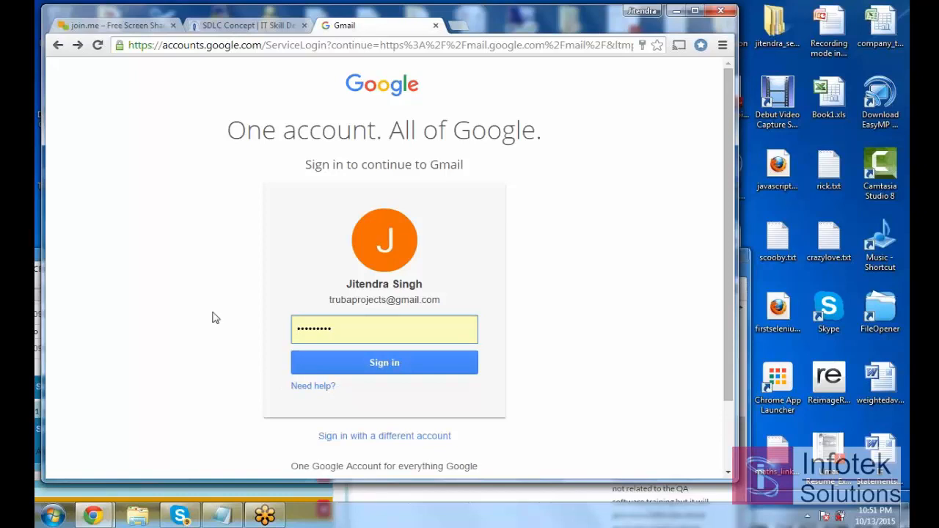
pyautogui.moveTo(305, 383)
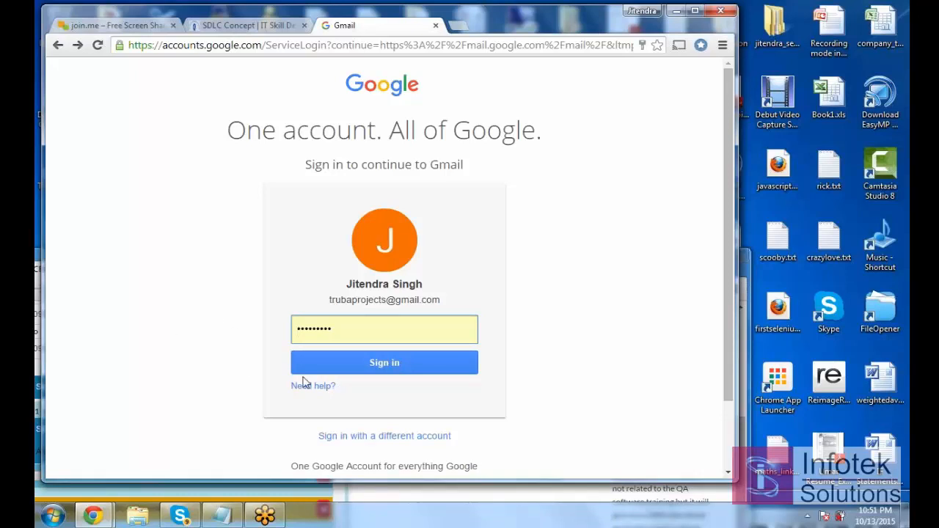
pyautogui.moveTo(308, 282)
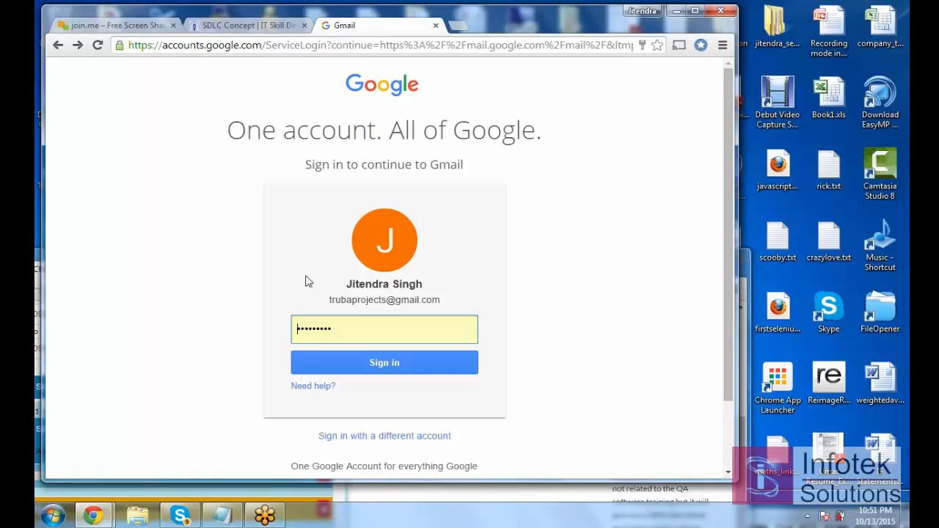
pyautogui.moveTo(380, 459)
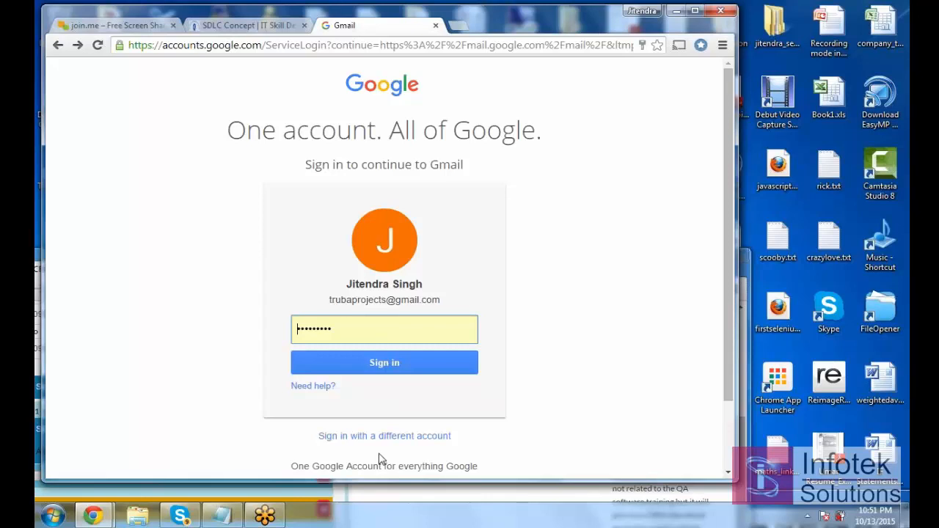
pyautogui.moveTo(349, 440)
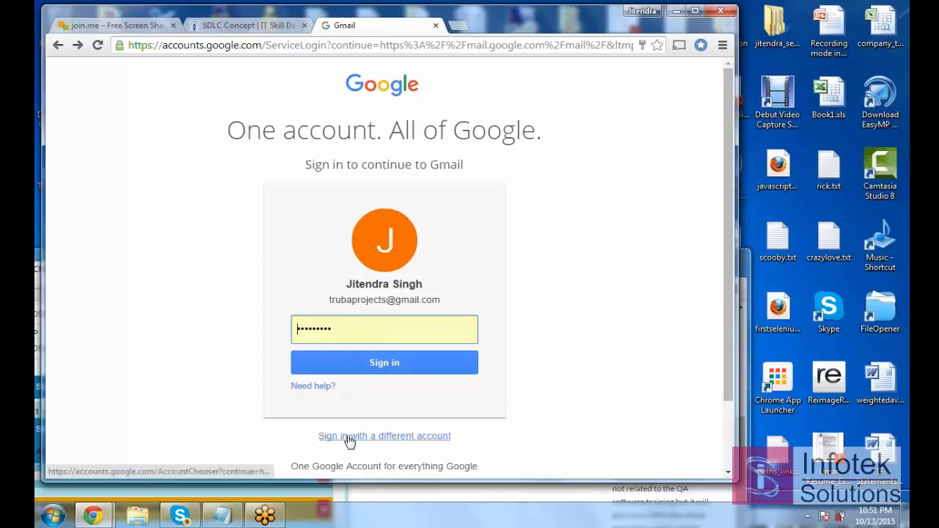
pyautogui.click(384, 436)
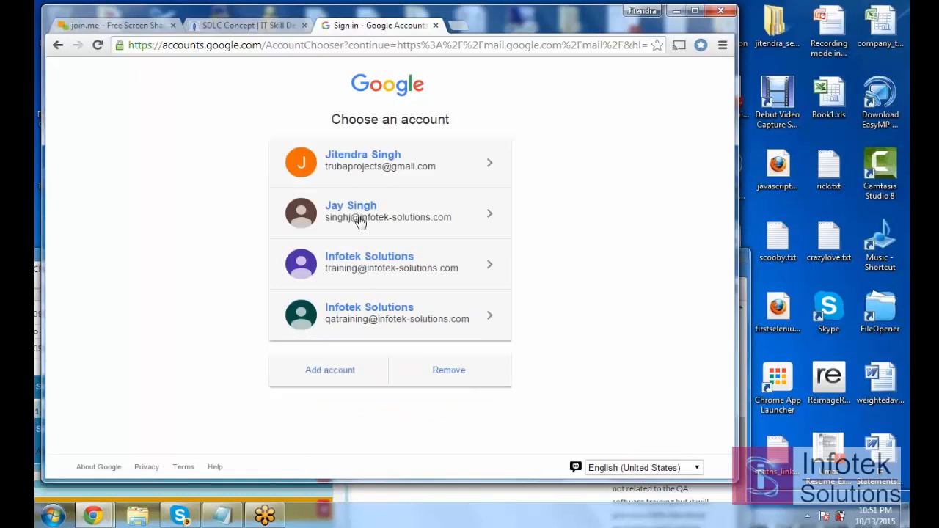
pyautogui.click(389, 160)
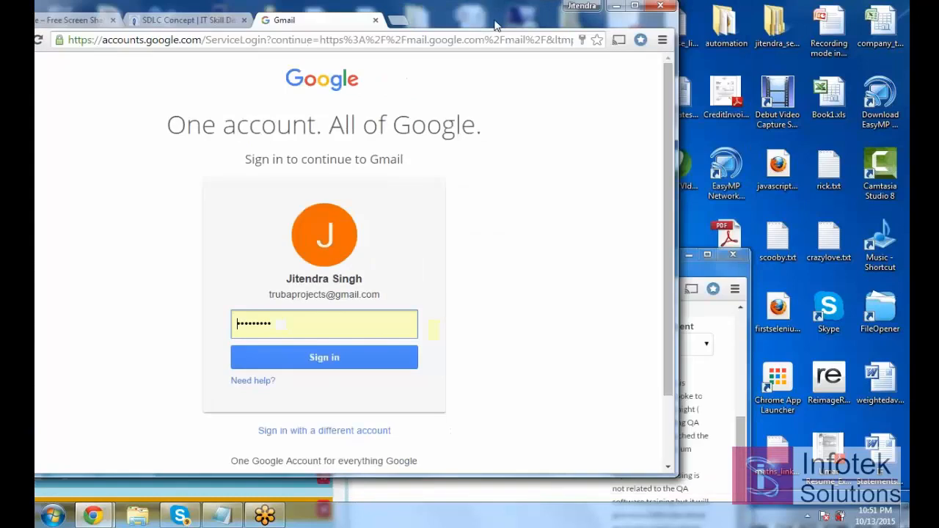
pyautogui.scroll(-3)
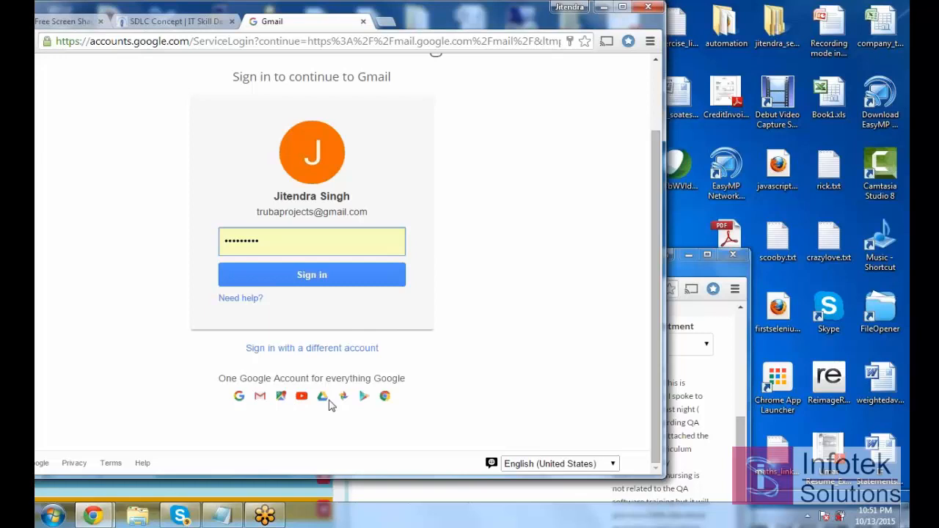
pyautogui.moveTo(287, 29)
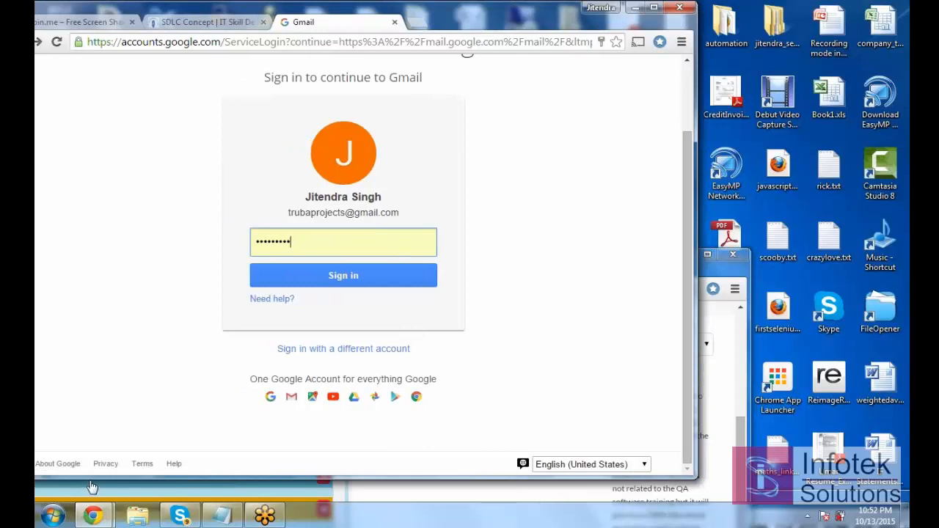
pyautogui.moveTo(389, 324)
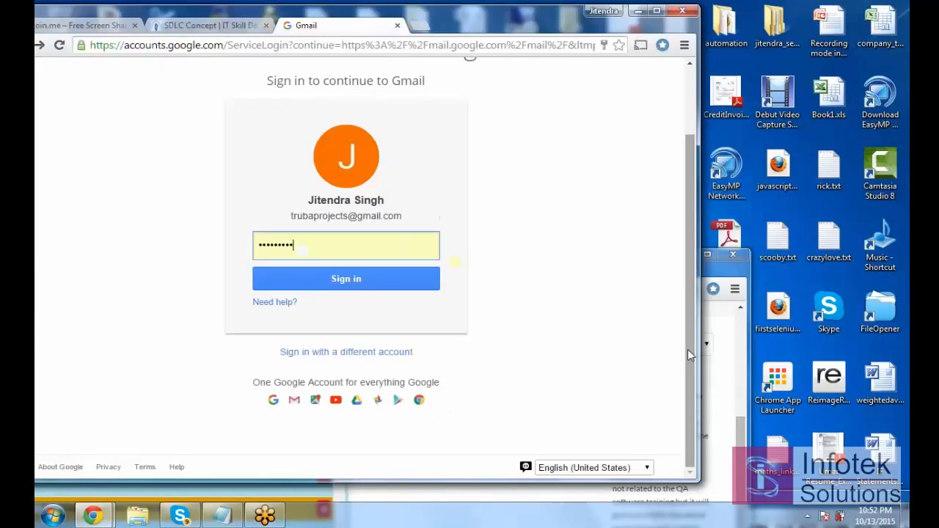
pyautogui.scroll(3)
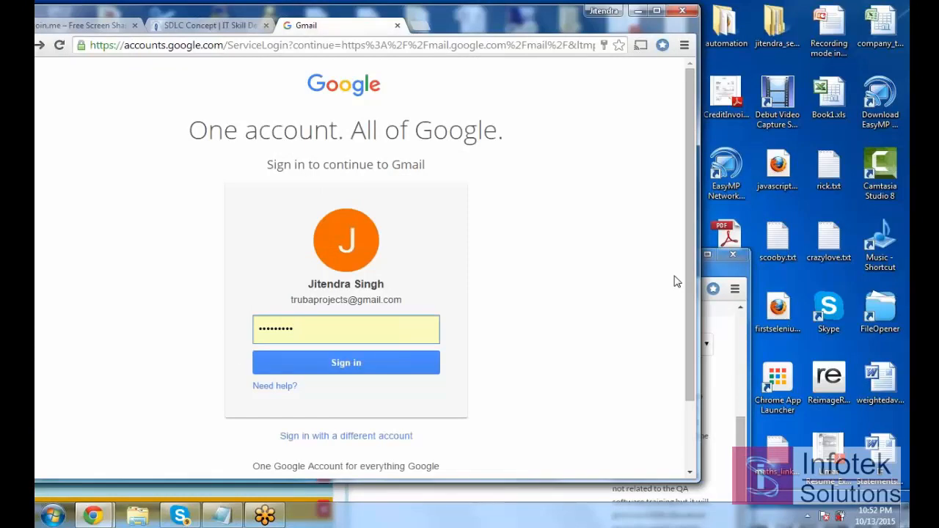
pyautogui.write('•')
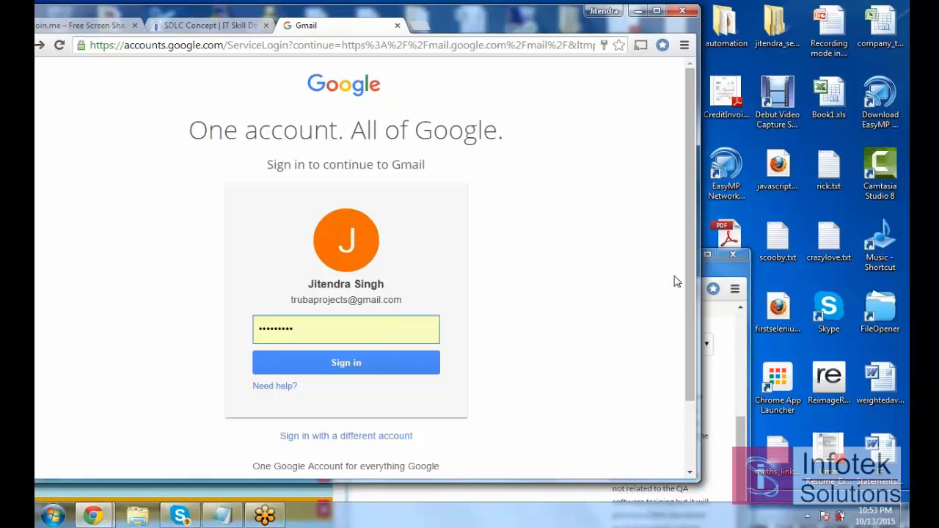
pyautogui.write('•')
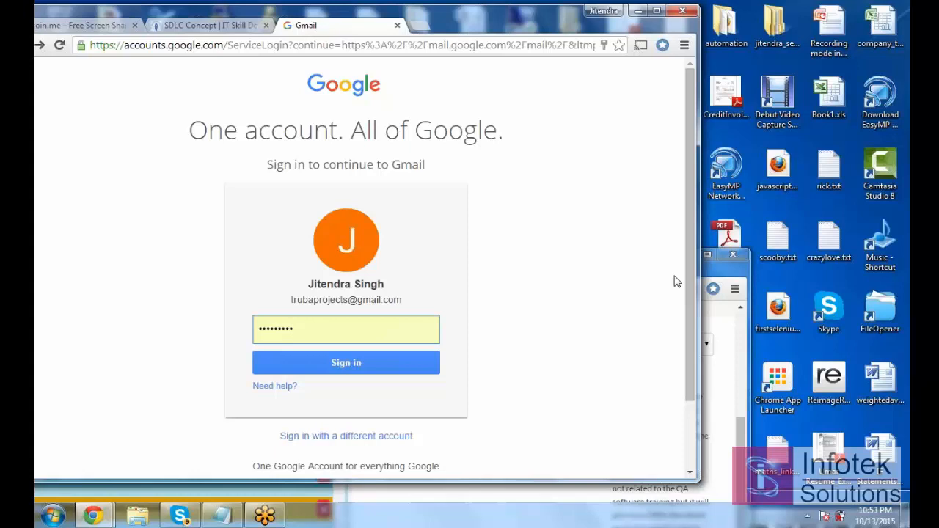
pyautogui.write('•')
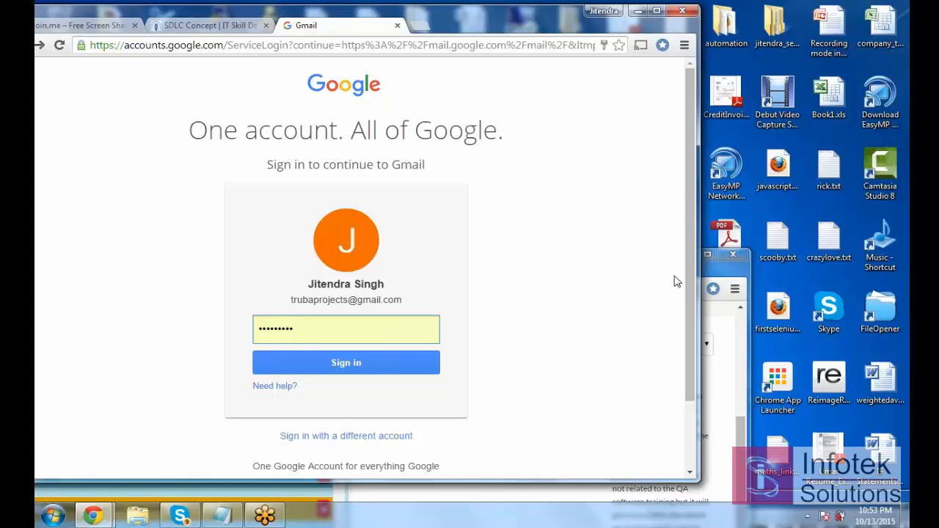
pyautogui.write('•')
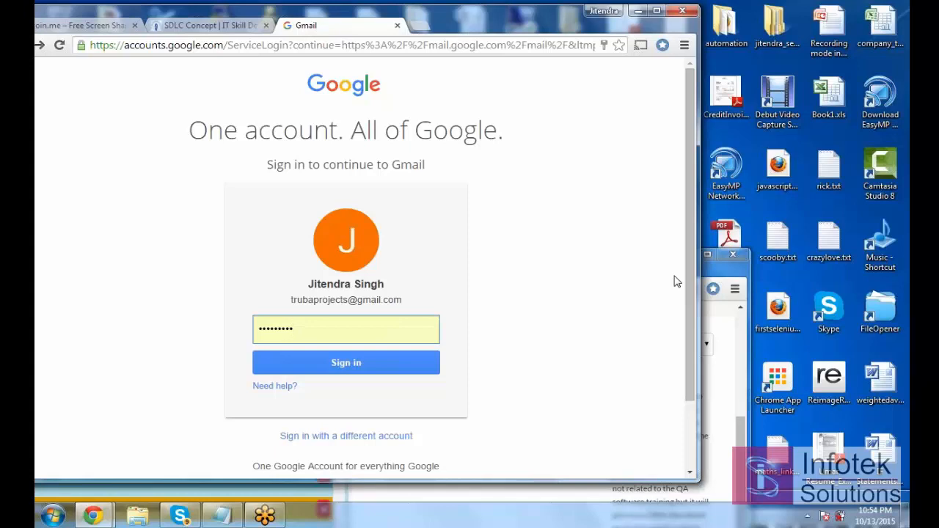
pyautogui.write('•')
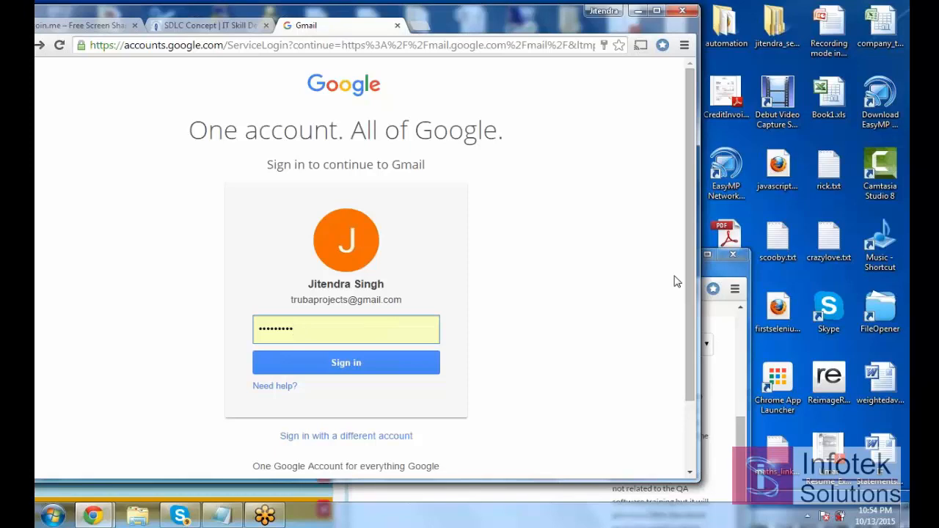
pyautogui.write('•')
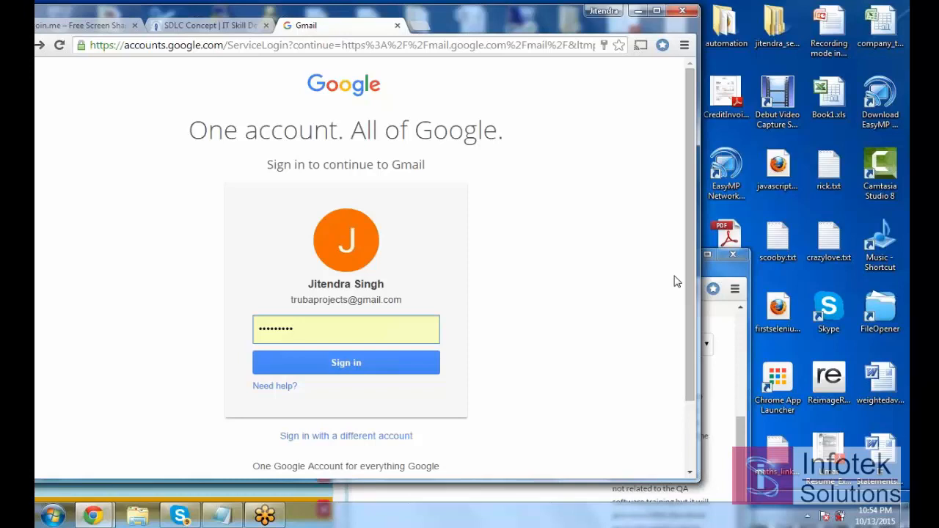
pyautogui.write('•')
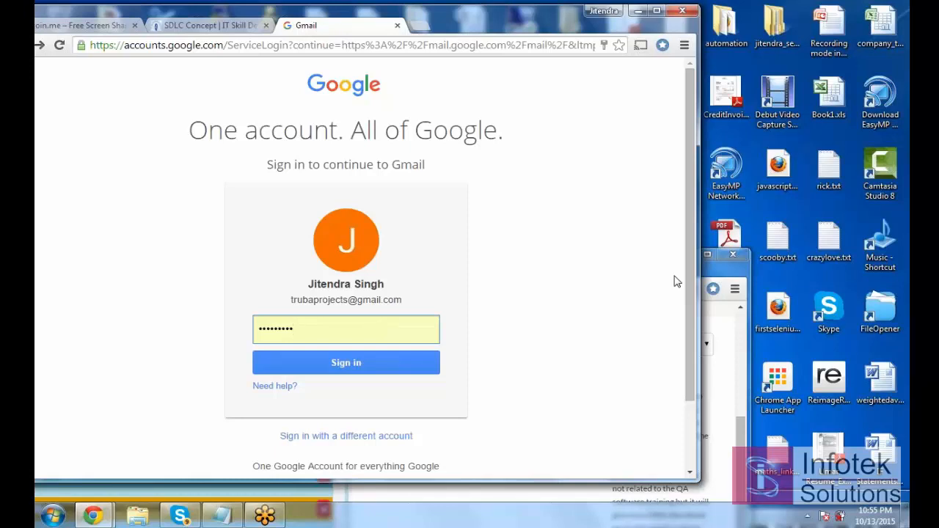
pyautogui.write('•')
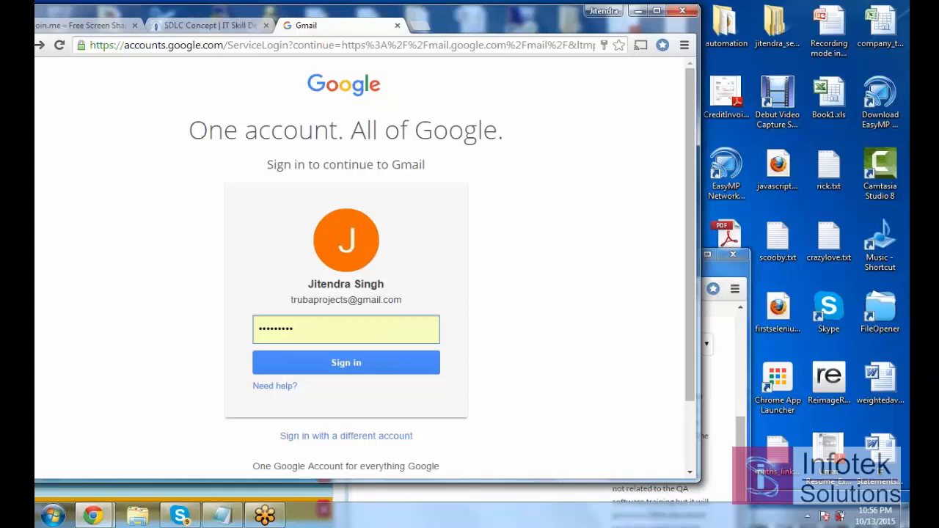
pyautogui.write('•')
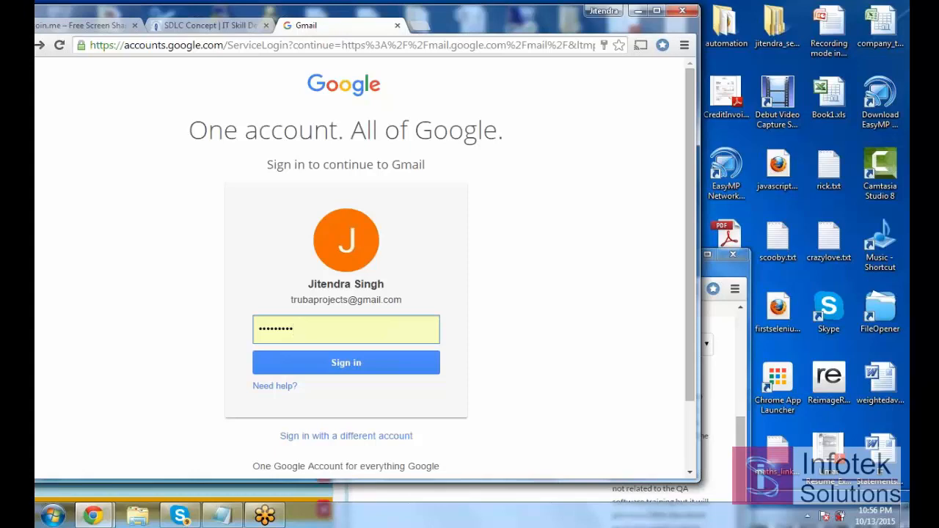
pyautogui.write('•')
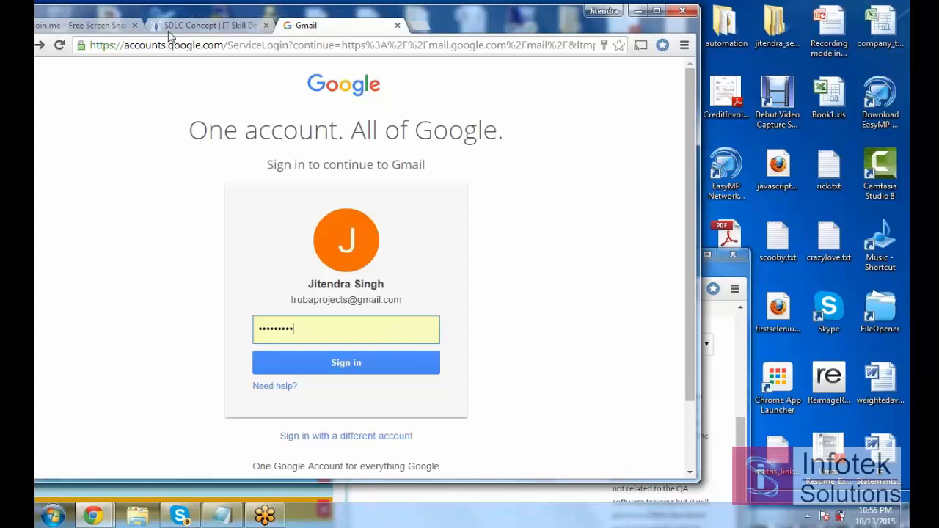
pyautogui.moveTo(413, 116)
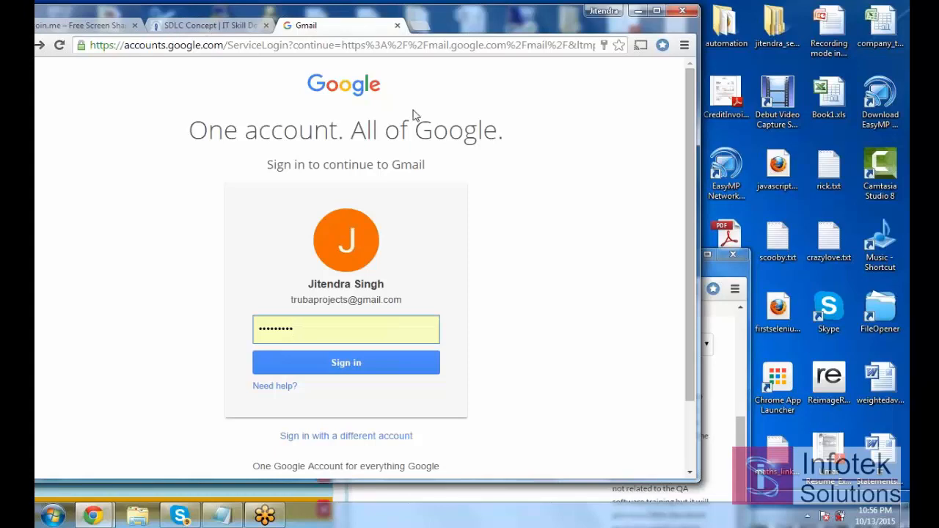
pyautogui.moveTo(198, 330)
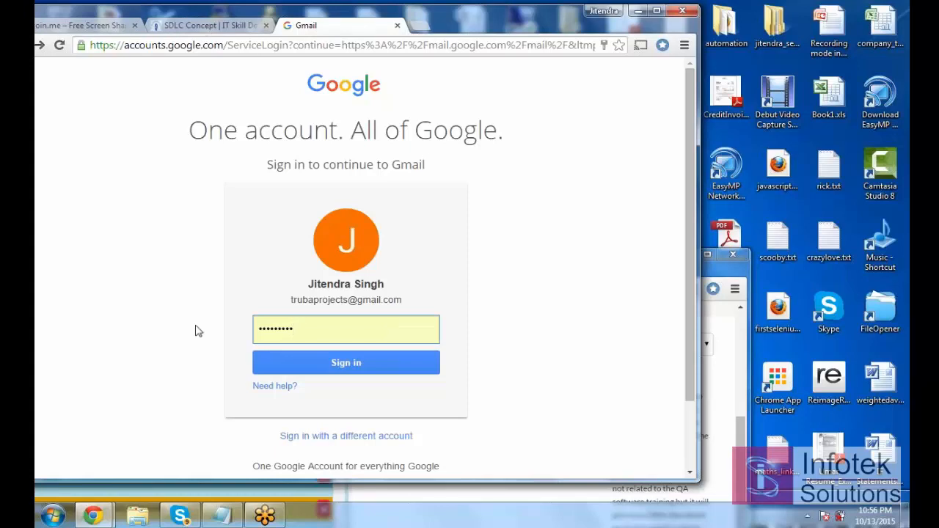
pyautogui.moveTo(271, 382)
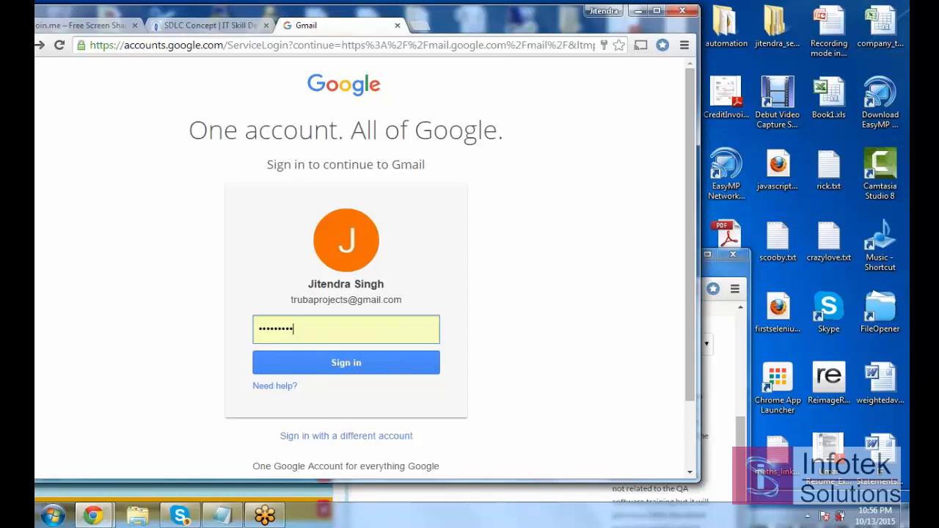
pyautogui.moveTo(462, 345)
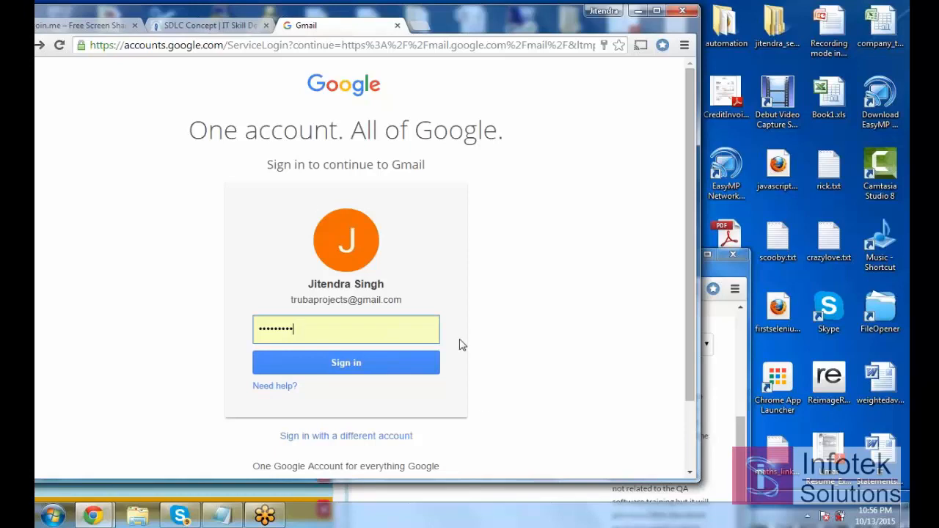
pyautogui.moveTo(389, 321)
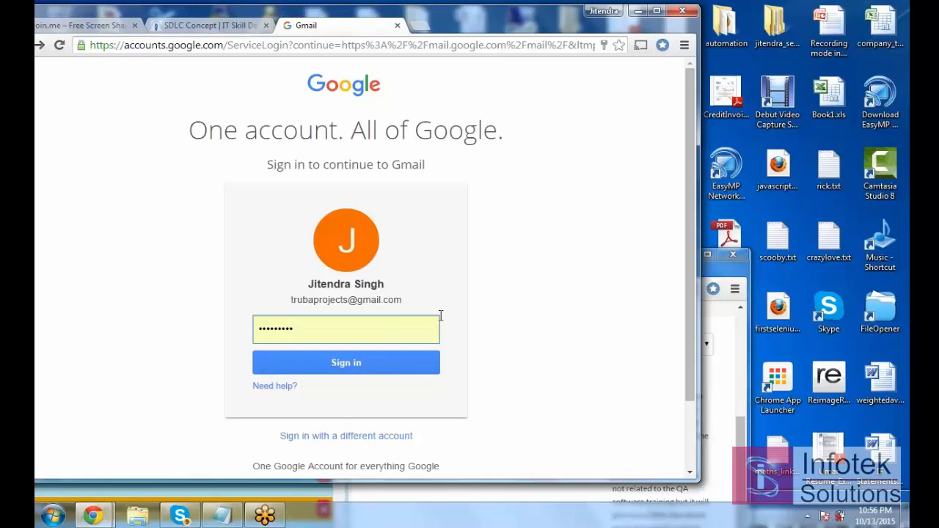
pyautogui.moveTo(444, 323)
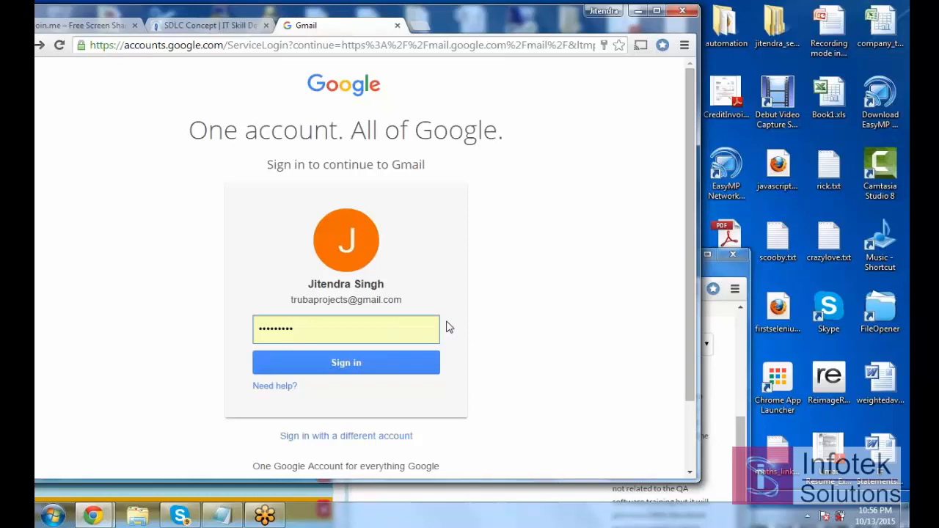
pyautogui.moveTo(372, 225)
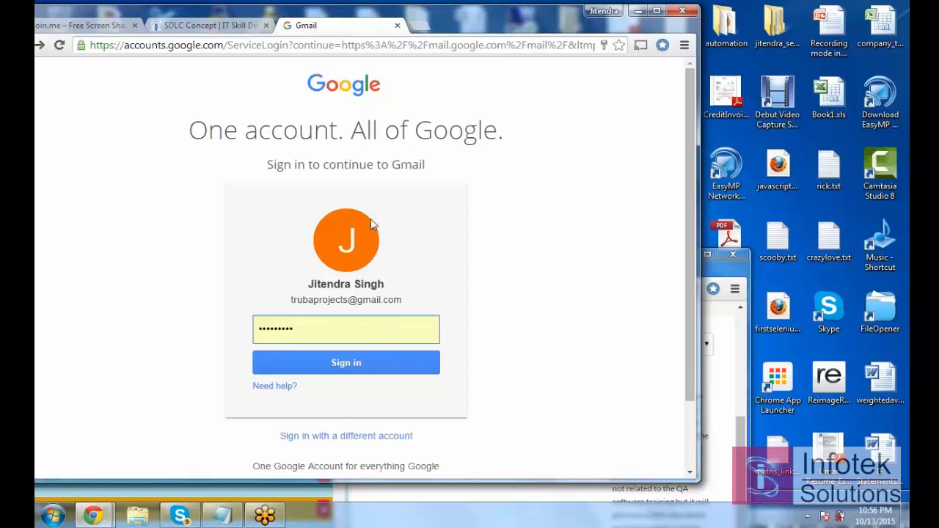
pyautogui.moveTo(373, 224)
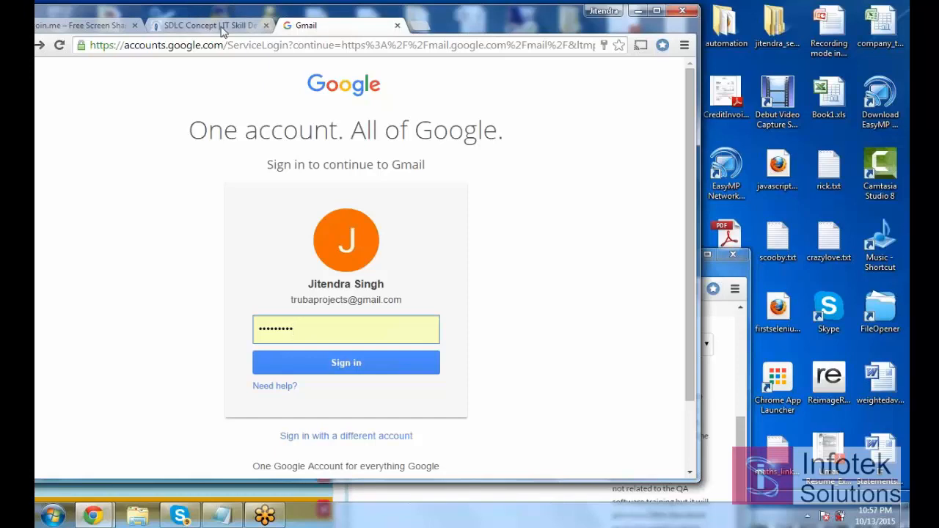
# Step: Switch through the SDLC Concept tab to the join.me whiteboard notes tab
pyautogui.click(207, 25)
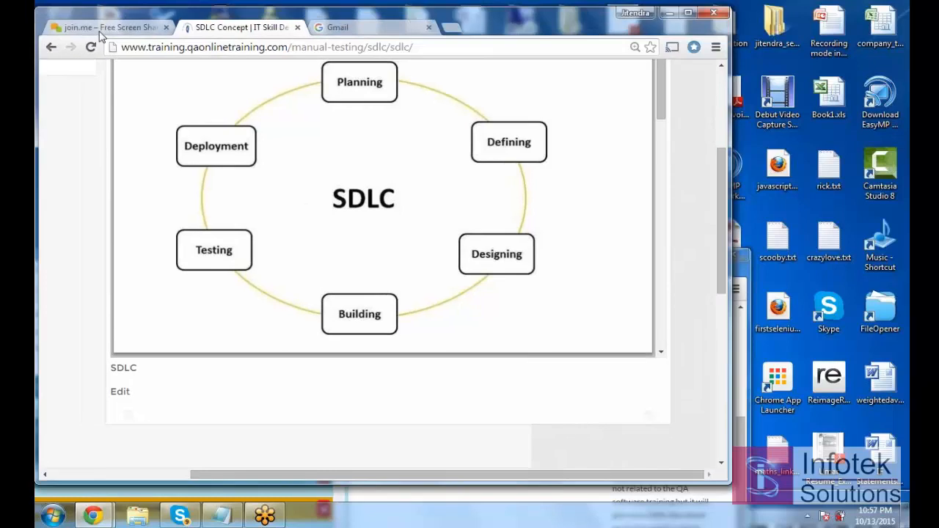
pyautogui.click(108, 27)
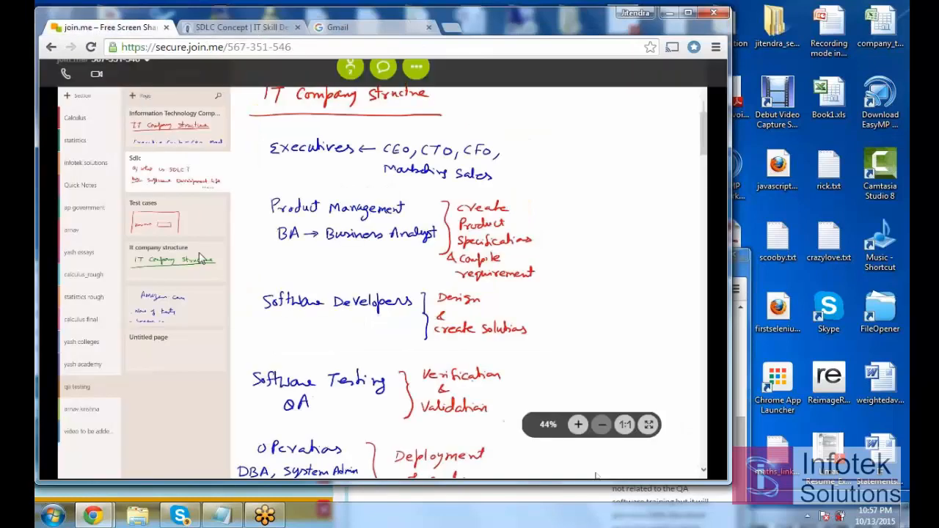